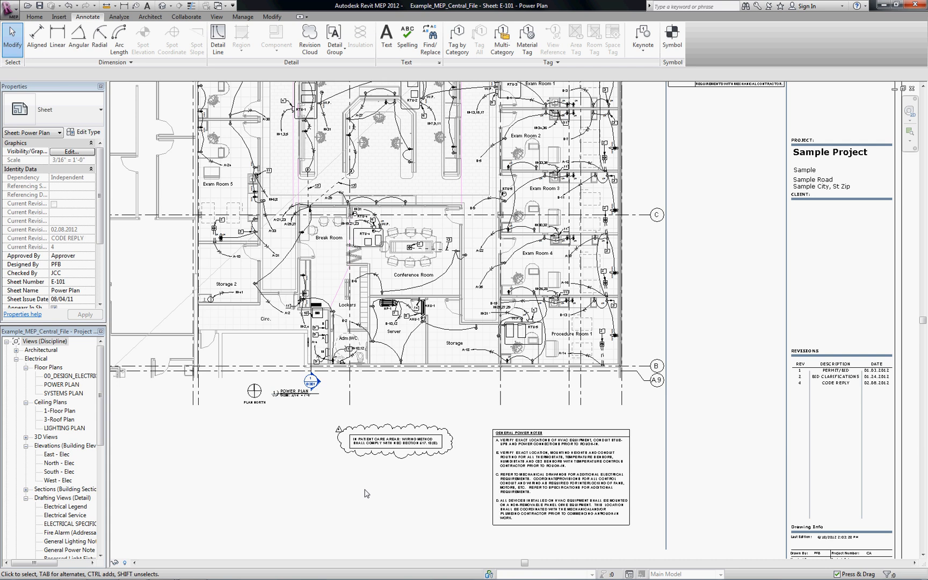
# Start a revision cloud assigned to Seq. 5 and sketch it around the General Power Notes
pyautogui.click(290, 392)
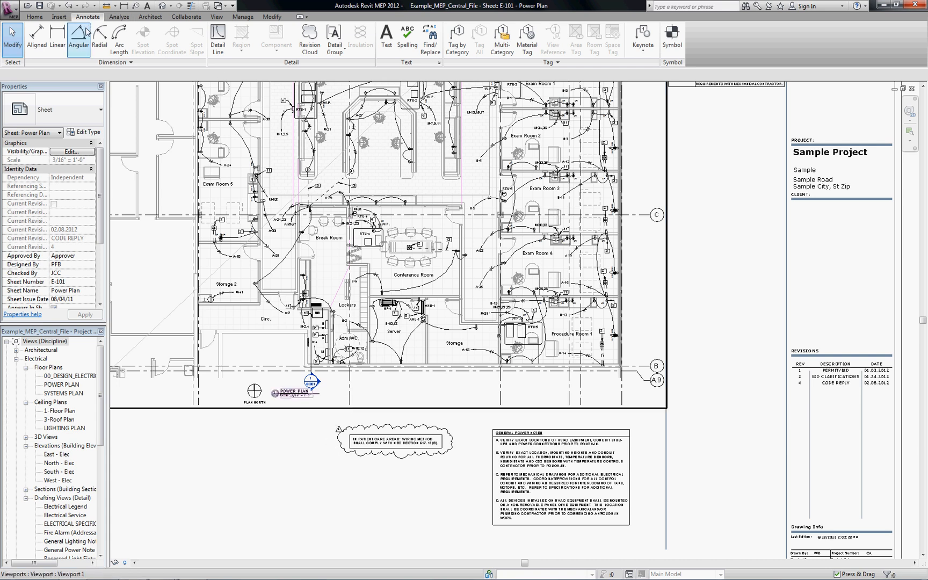
pyautogui.click(309, 33)
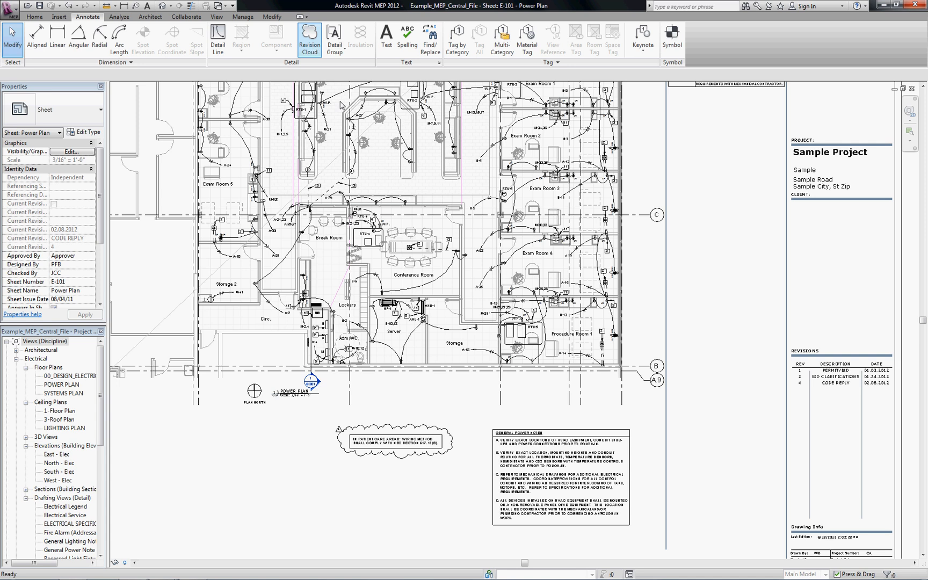
pyautogui.click(309, 35)
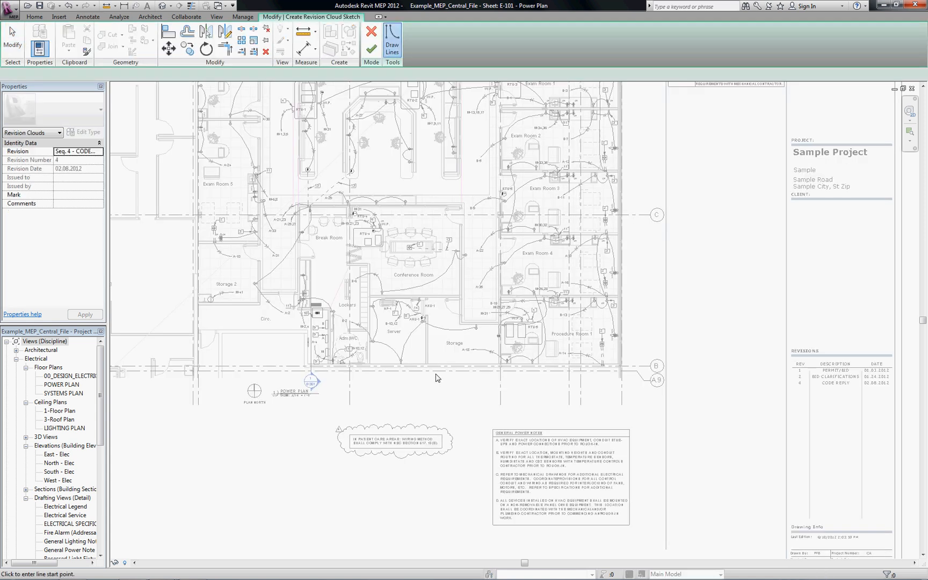
pyautogui.moveTo(406, 399)
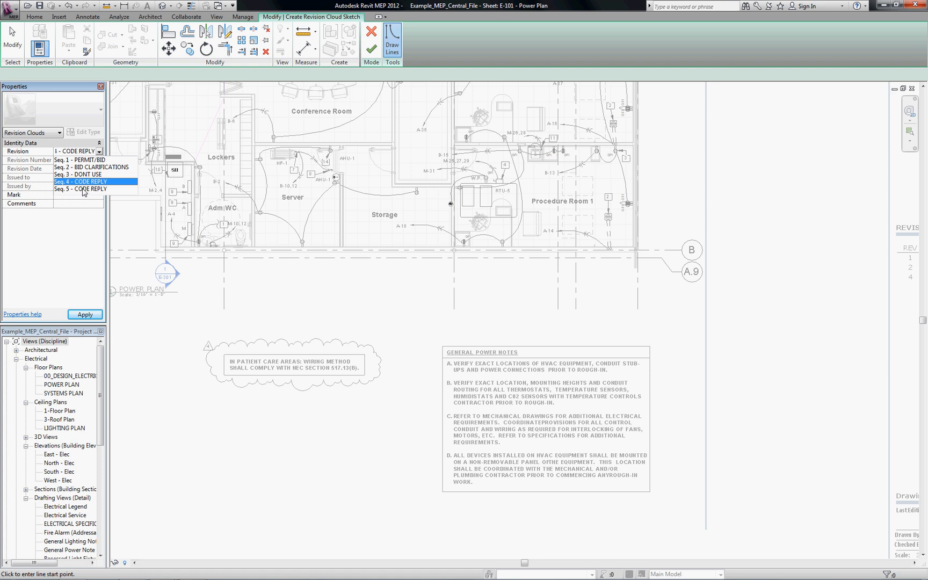
pyautogui.click(80, 189)
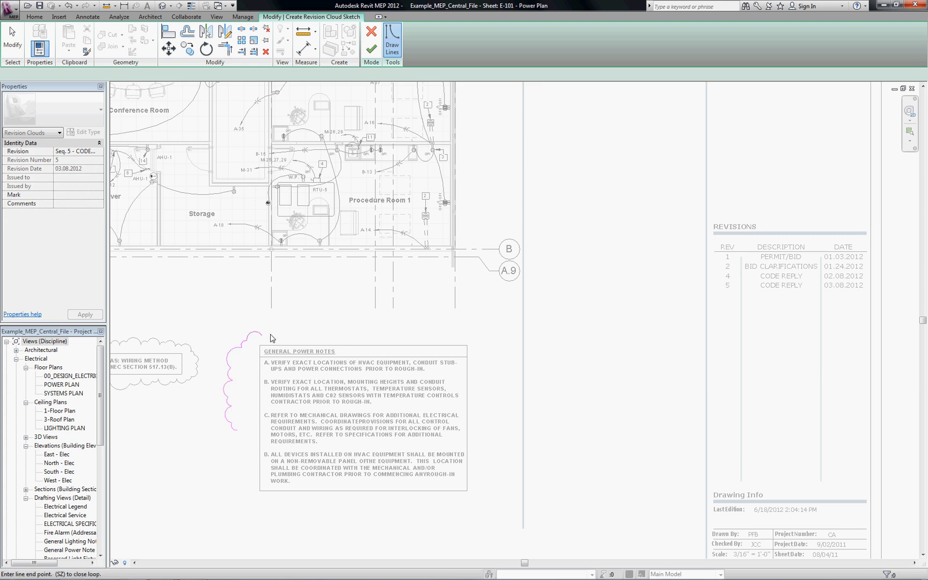
pyautogui.moveTo(254, 327); pyautogui.dragTo(441, 334)
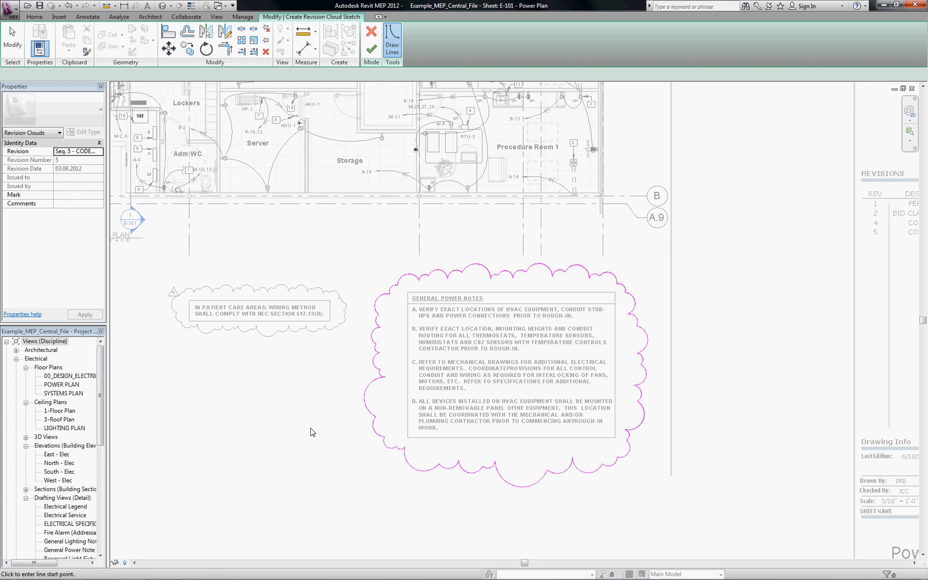
pyautogui.moveTo(529, 258)
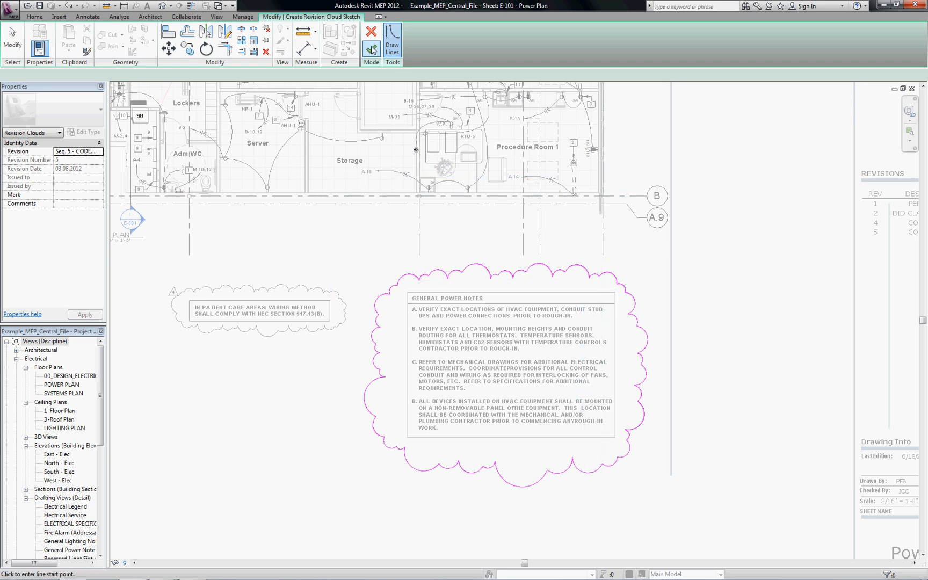
# Finish the revision 5 cloud so it appears in the sheet's revisions schedule
pyautogui.click(369, 40)
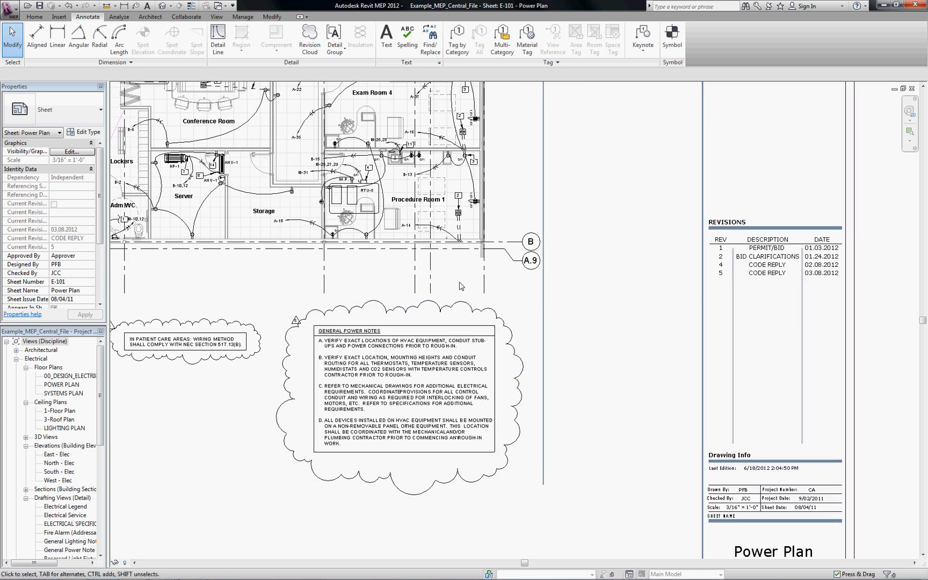
pyautogui.moveTo(577, 348)
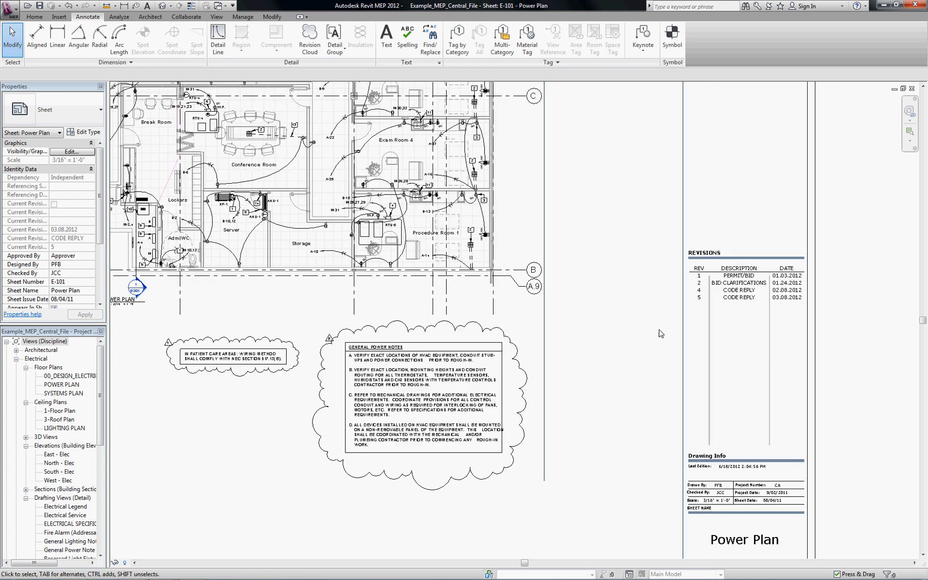
pyautogui.moveTo(687, 271)
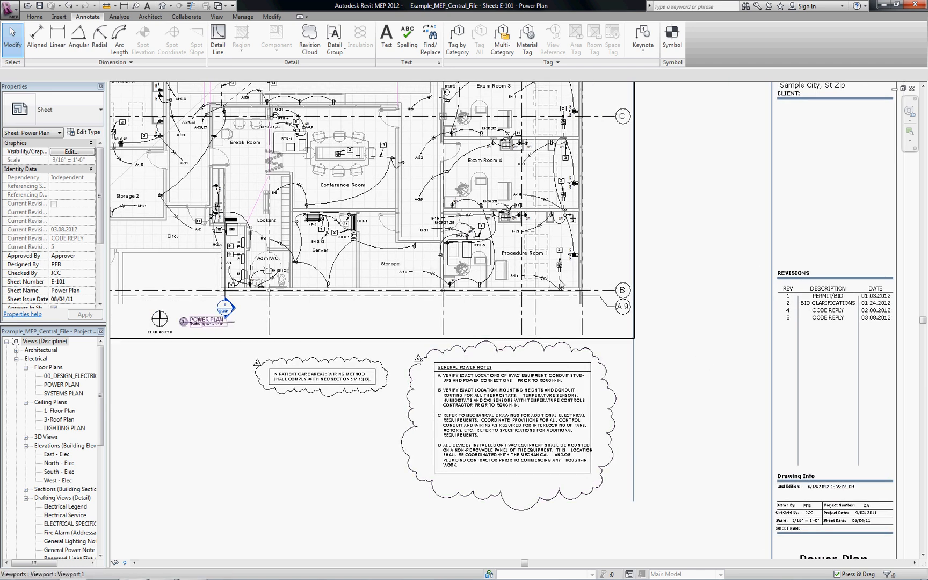
pyautogui.moveTo(243, 17)
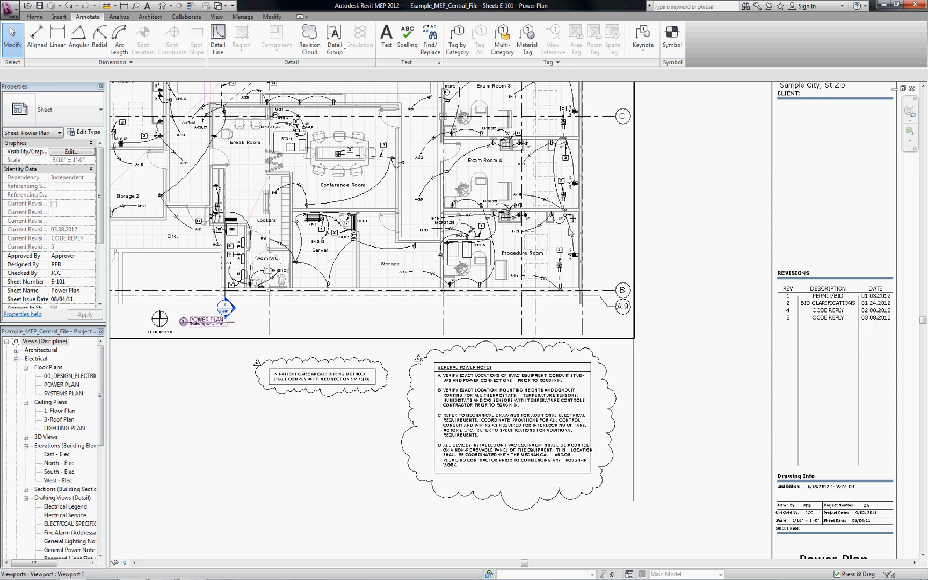
pyautogui.moveTo(242, 17)
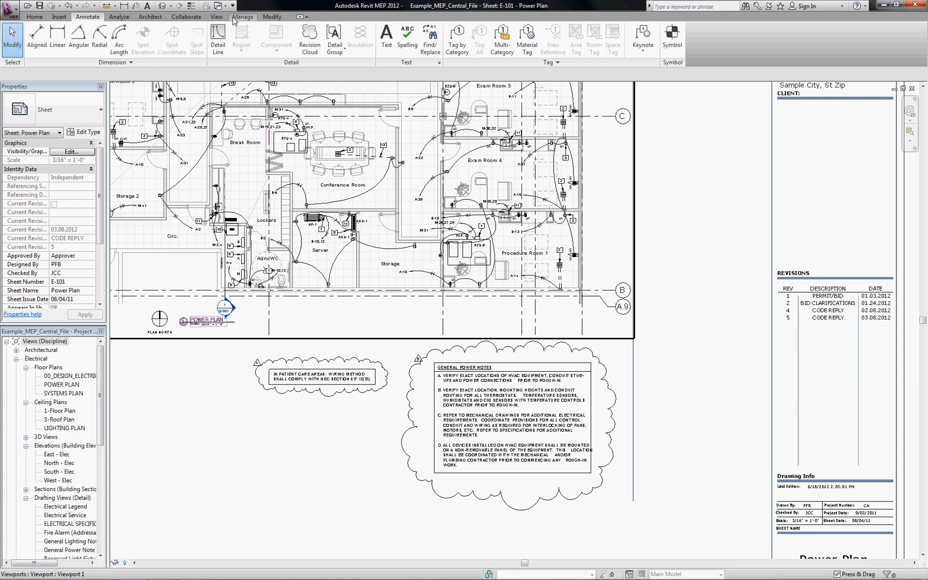
# In Sheet Issues/Revisions, set the Show column to None for revisions 1 through 4
pyautogui.click(217, 18)
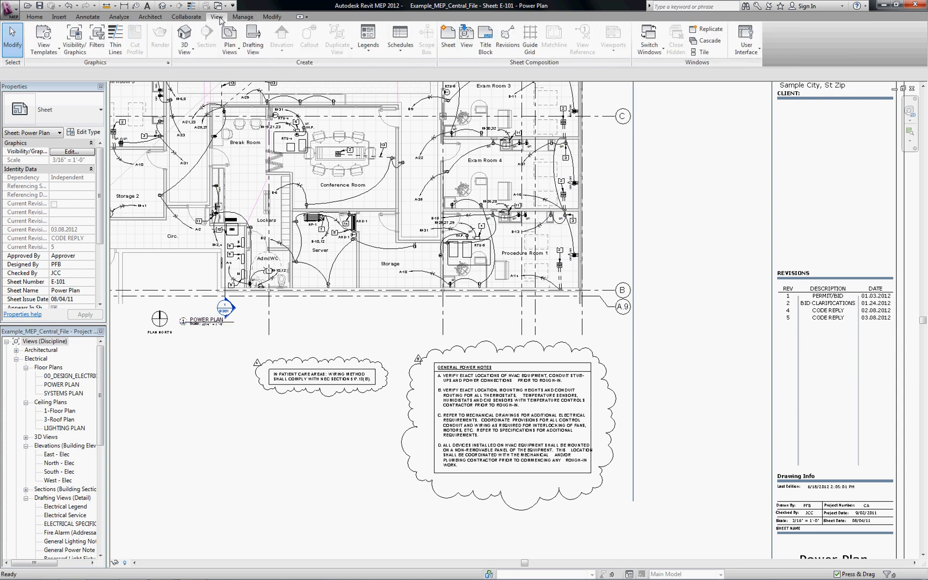
pyautogui.click(507, 34)
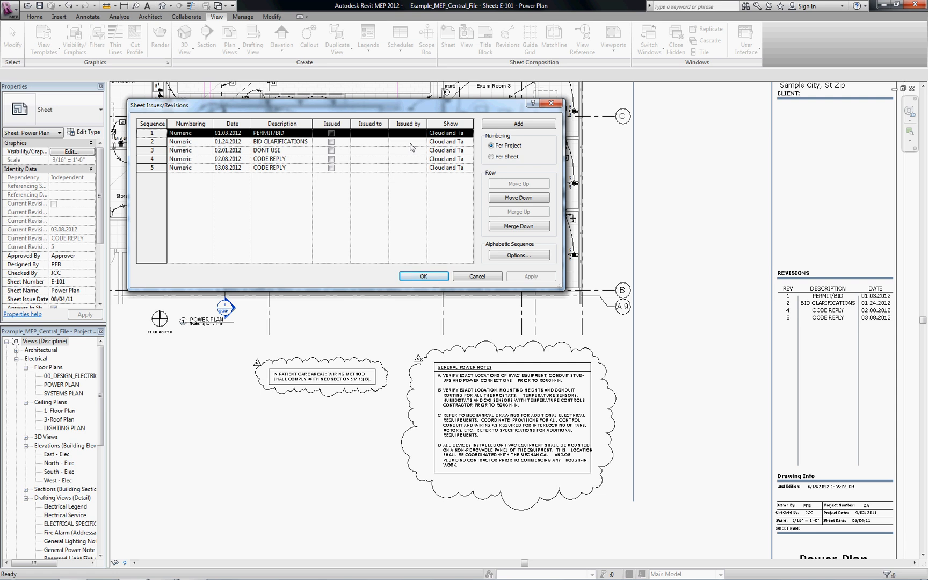
pyautogui.moveTo(416, 141)
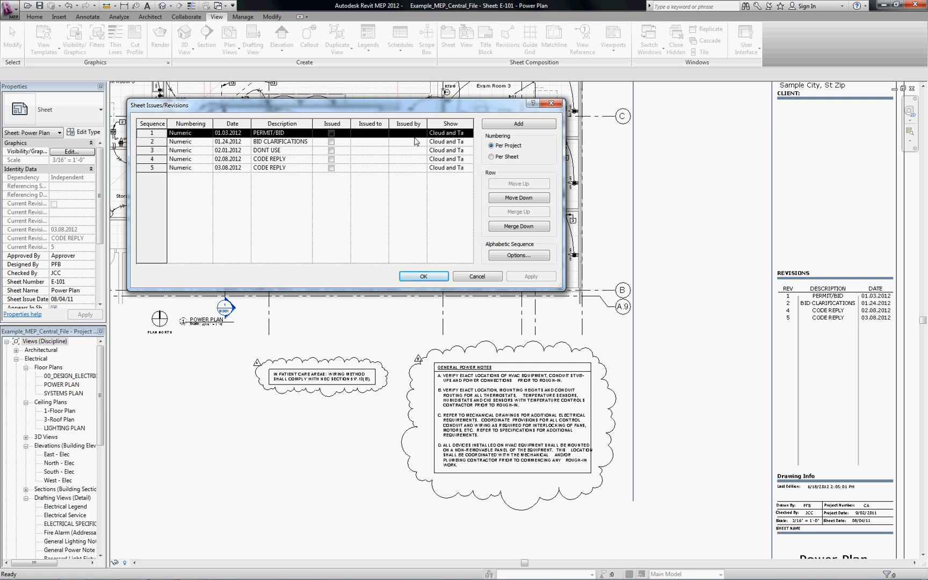
pyautogui.click(469, 134)
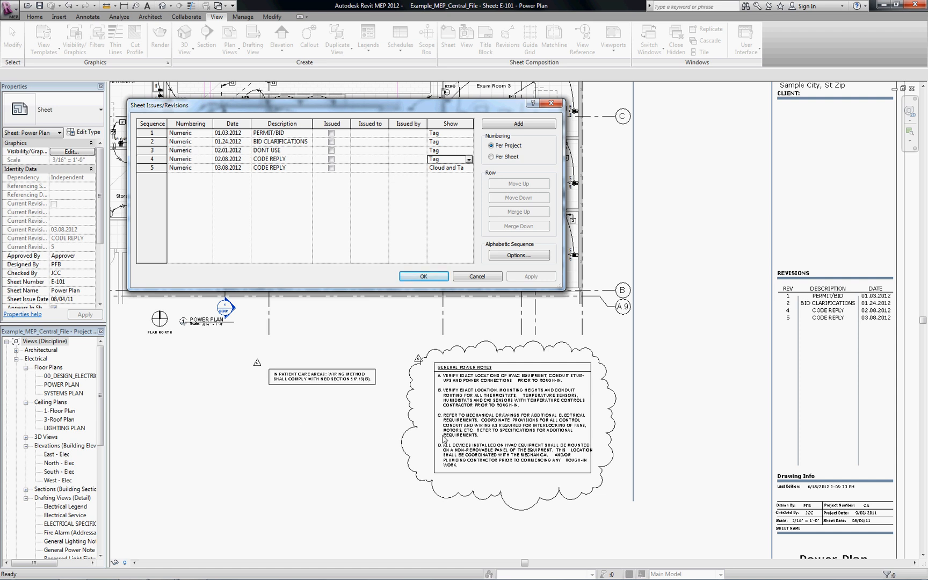
pyautogui.moveTo(859, 320)
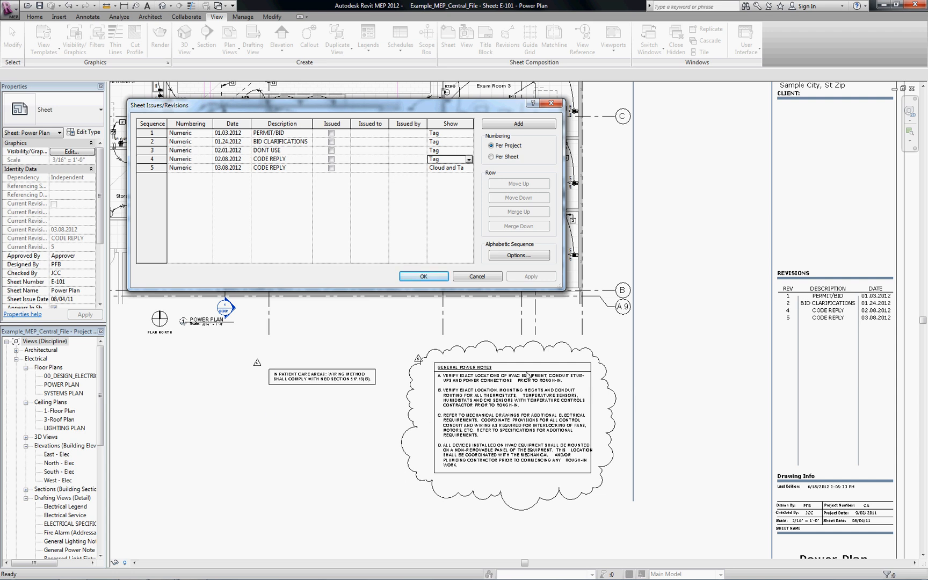
pyautogui.click(450, 133)
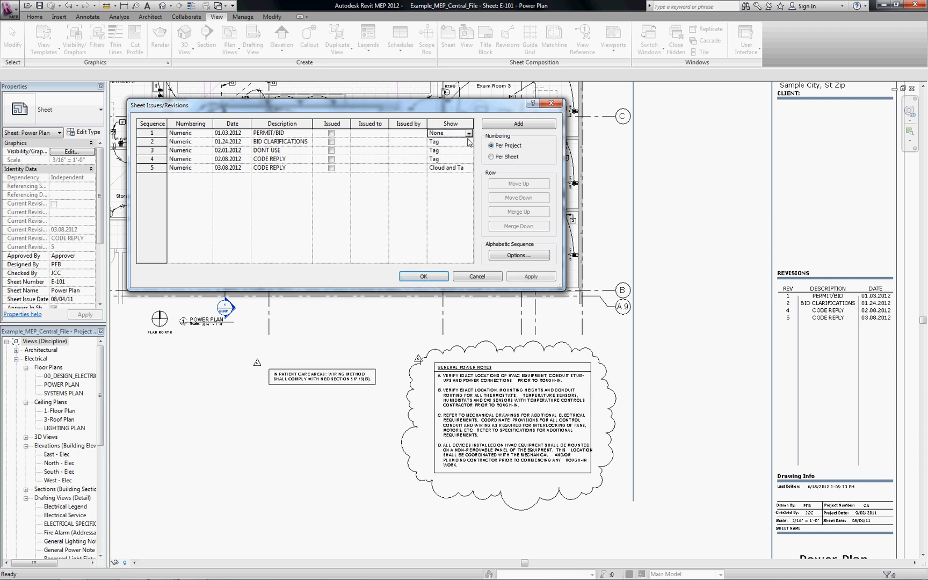
pyautogui.click(467, 150)
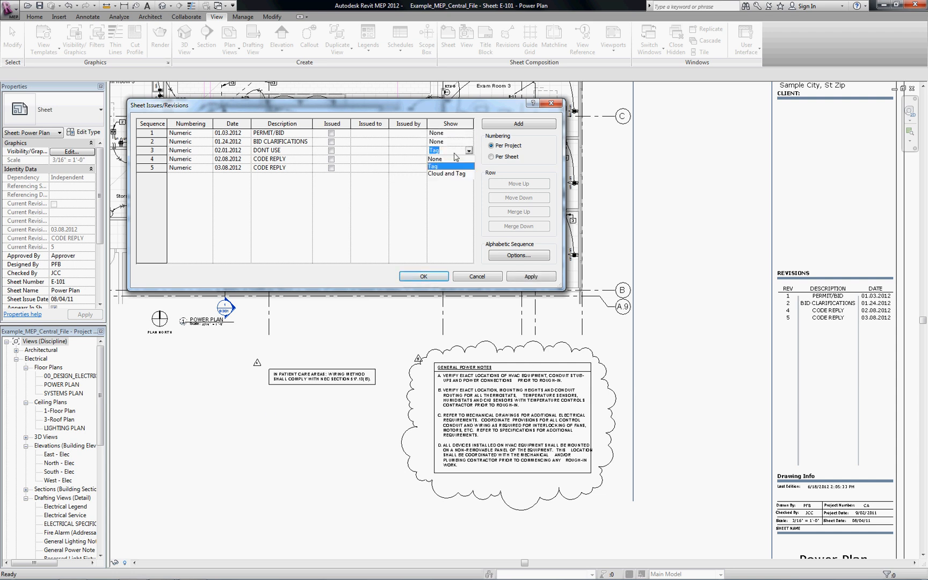
pyautogui.click(434, 159)
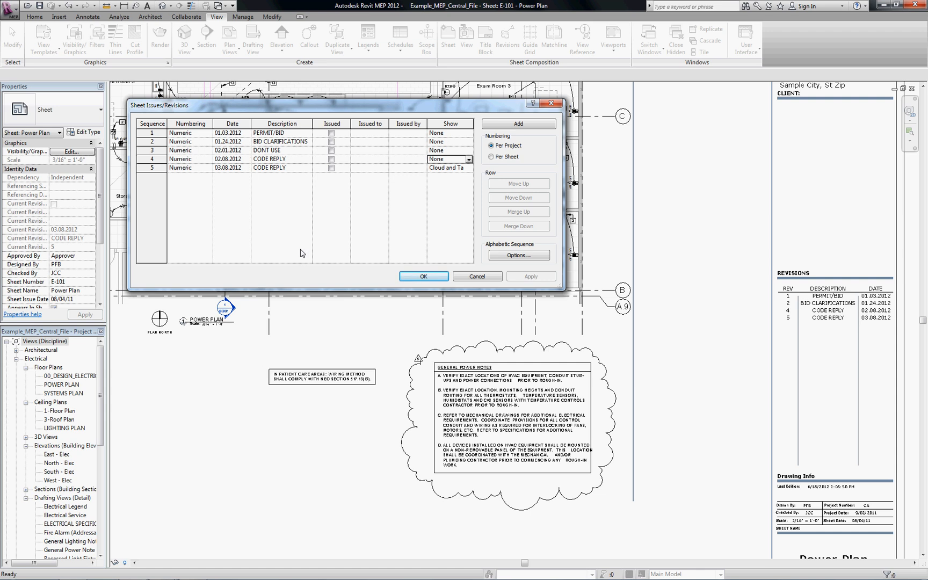
pyautogui.moveTo(509, 113)
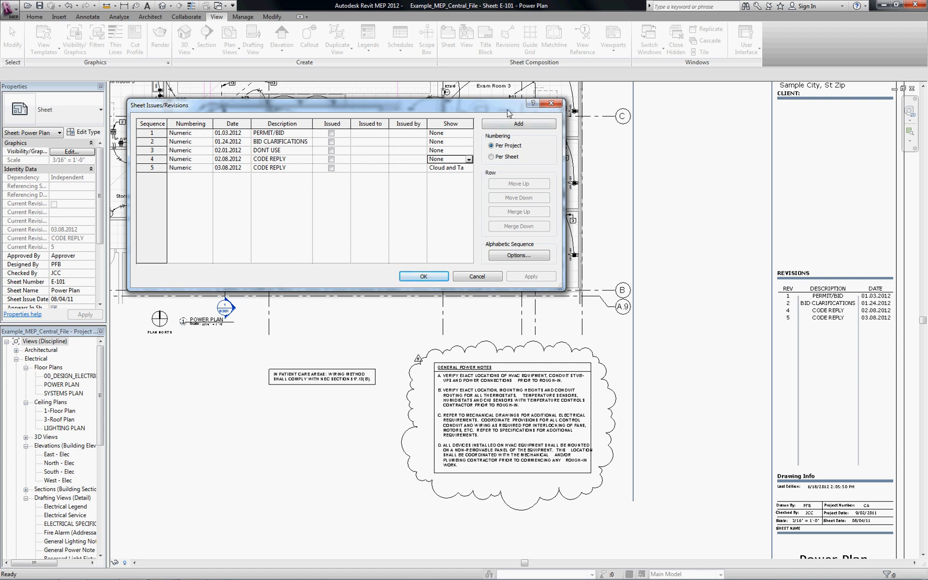
# Add a sixth numeric revision dated 06.18.12 described as CONSTRUCTION SET
pyautogui.click(519, 124)
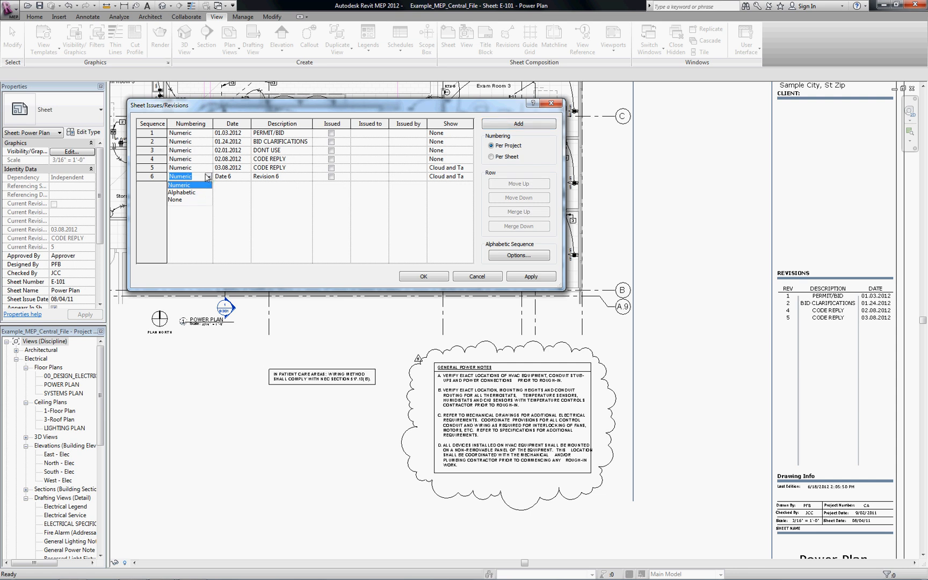
pyautogui.click(223, 176)
pyautogui.write('06.18.12')
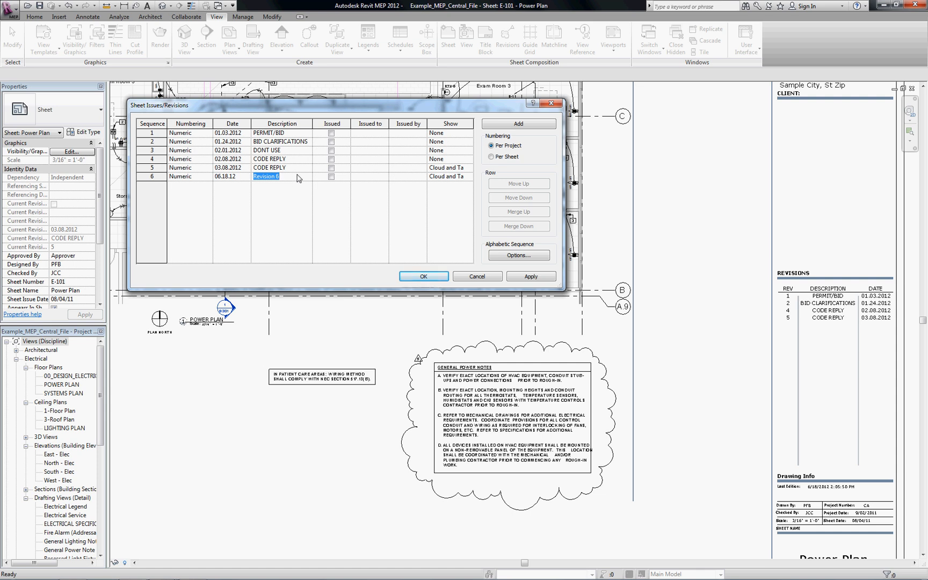
pyautogui.write('C')
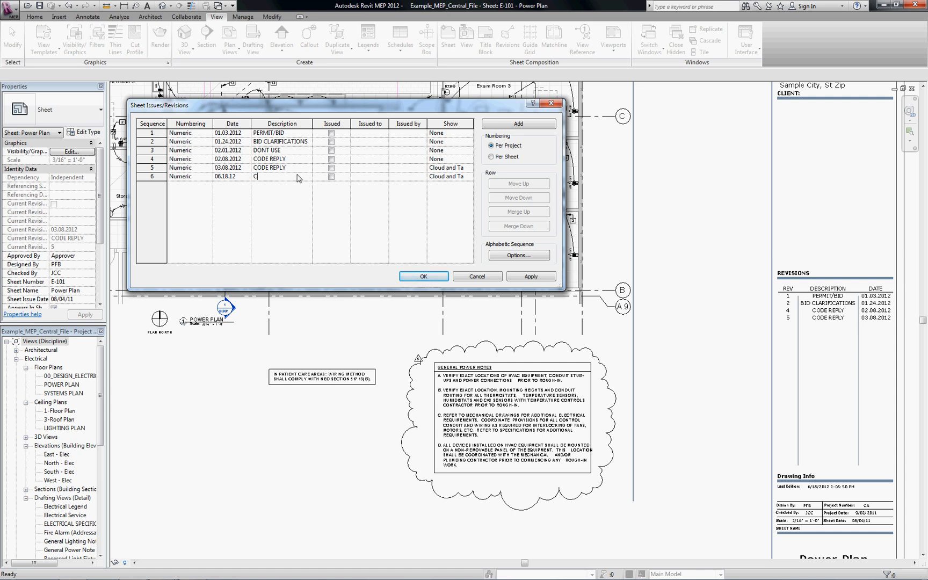
pyautogui.write('ONSTRUC')
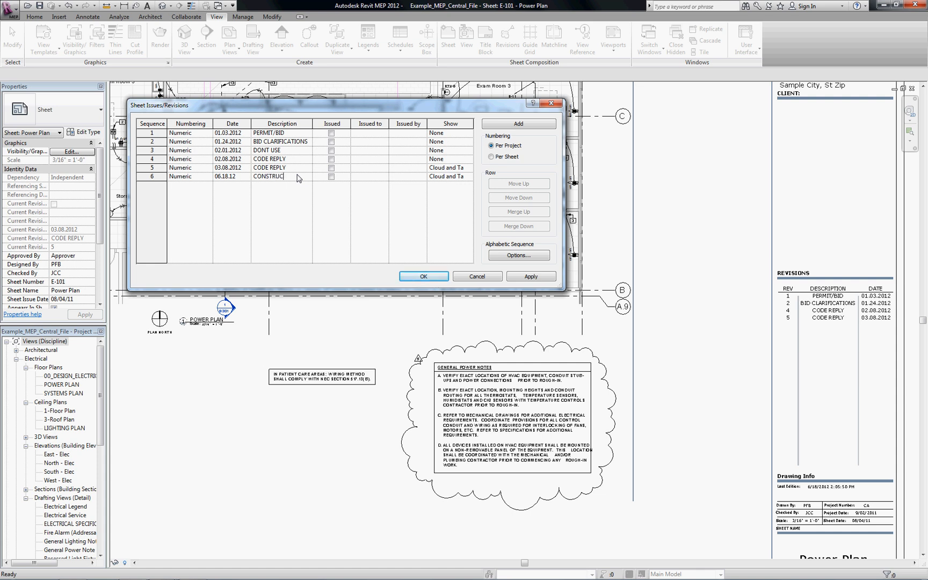
pyautogui.write('TION SET')
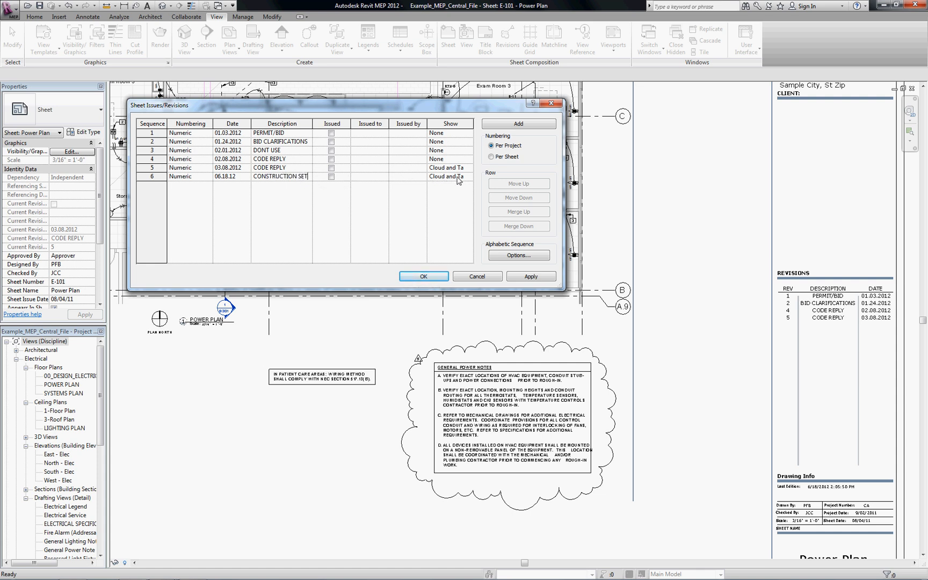
pyautogui.moveTo(424, 250)
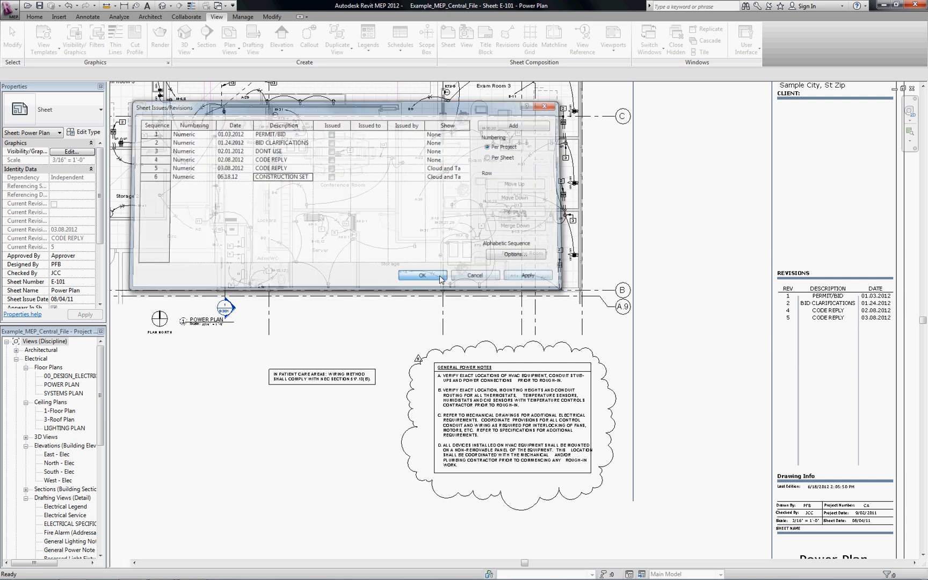
# Confirm the revision changes and return to sheet E-101 Power Plan
pyautogui.click(423, 275)
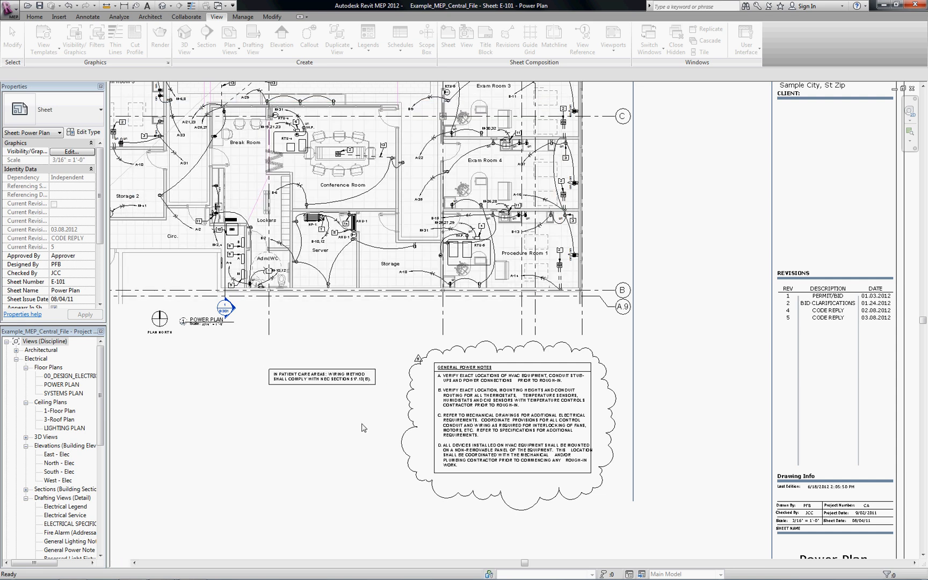
pyautogui.moveTo(543, 408)
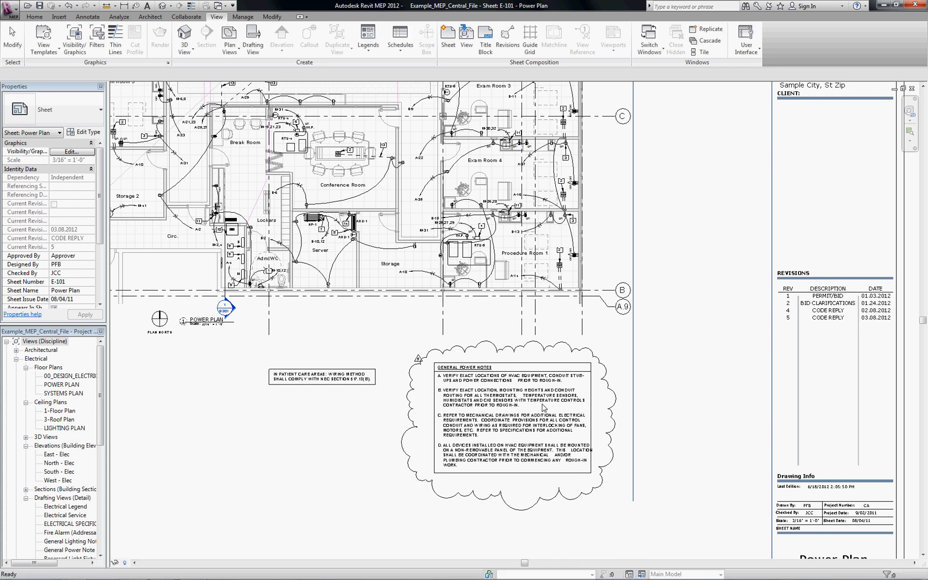
pyautogui.moveTo(338, 345)
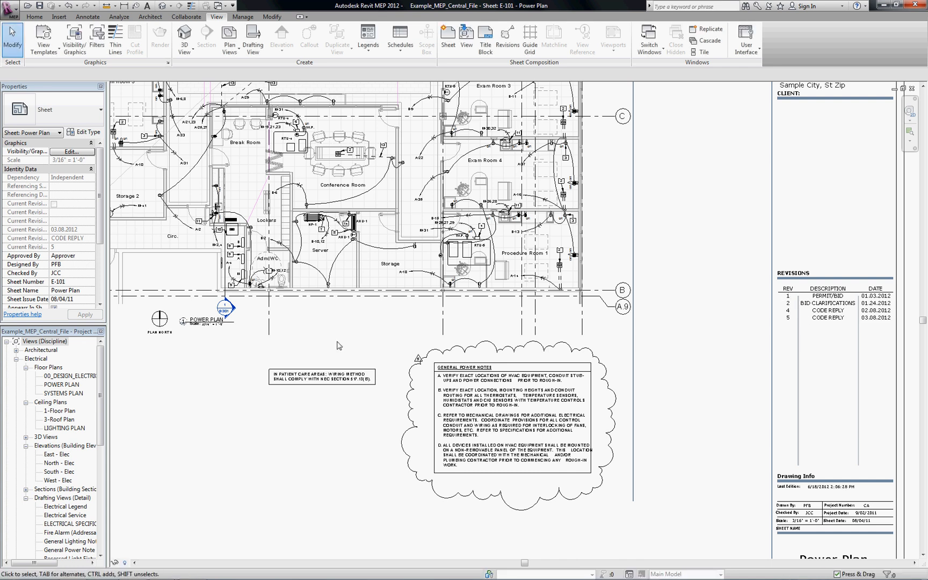
pyautogui.moveTo(293, 427)
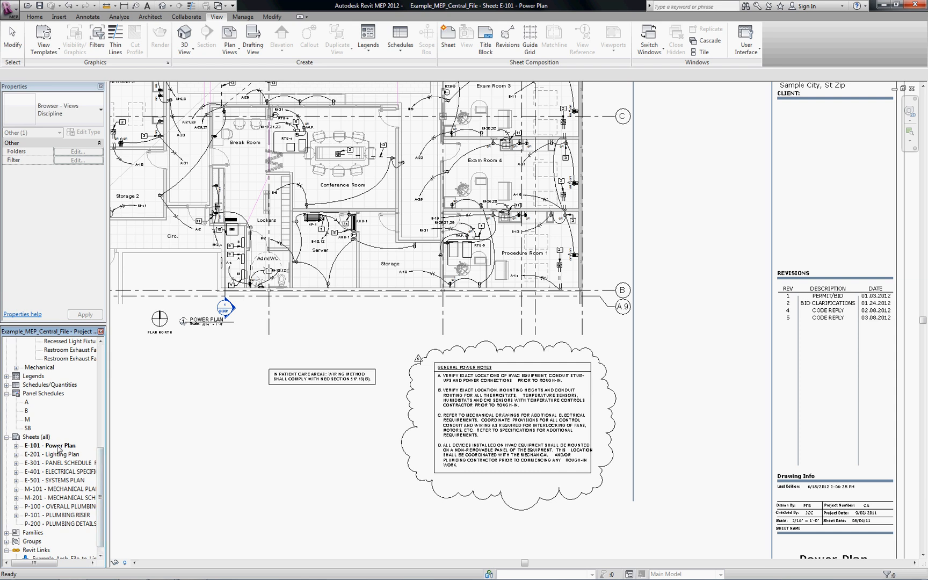
# Show sheet E-101's properties and edit its Revisions on Sheet list
pyautogui.click(49, 444)
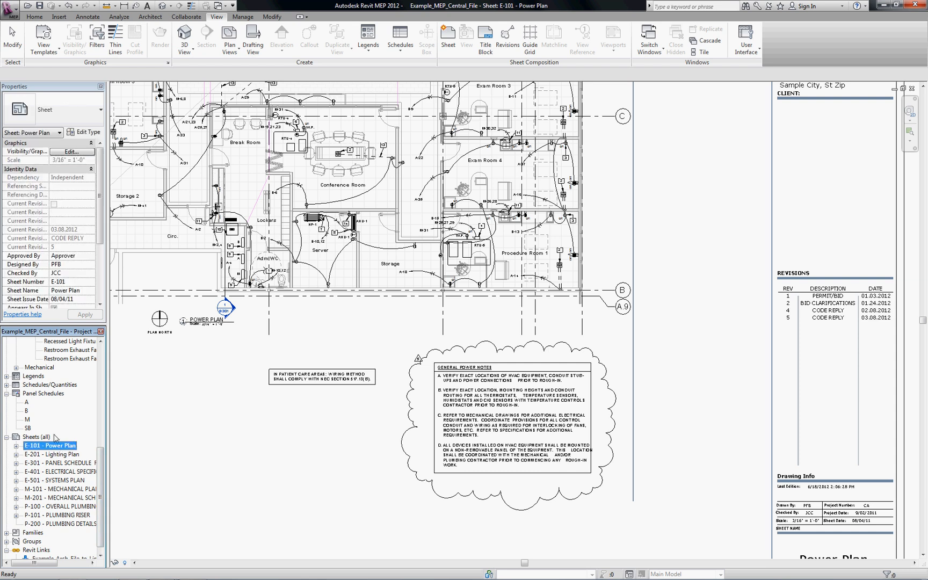
pyautogui.moveTo(84, 202)
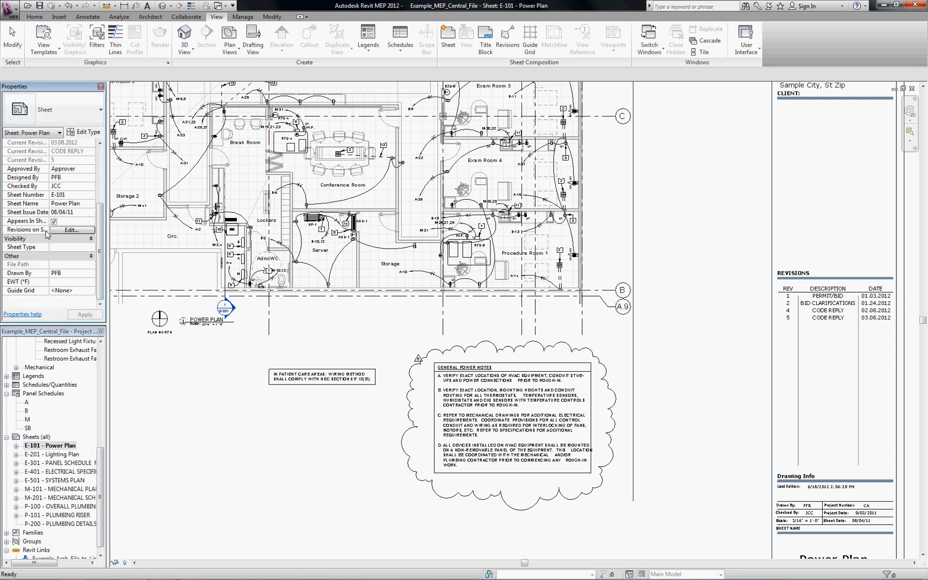
pyautogui.click(72, 229)
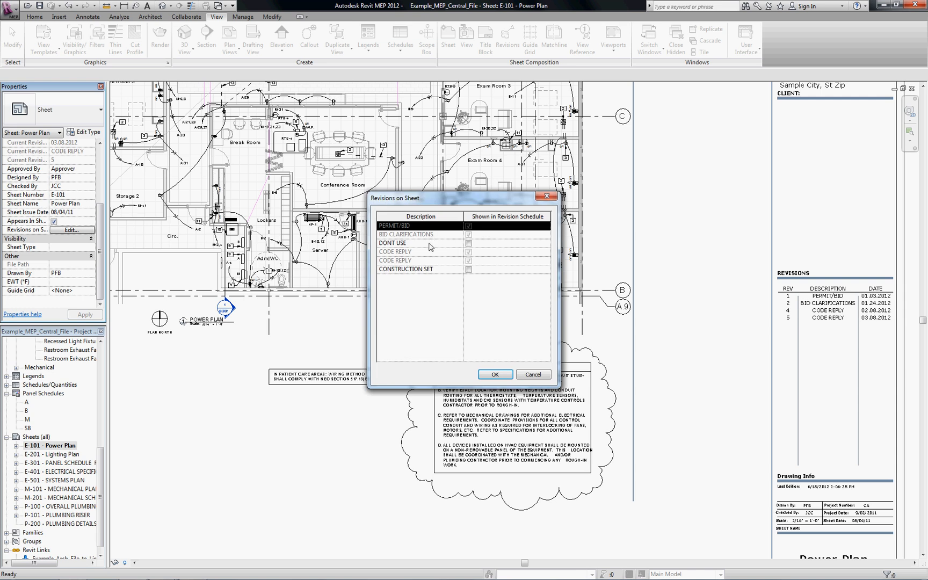
# Include the CONSTRUCTION SET revision so it lists as revision 6 on sheet E-101
pyautogui.click(468, 268)
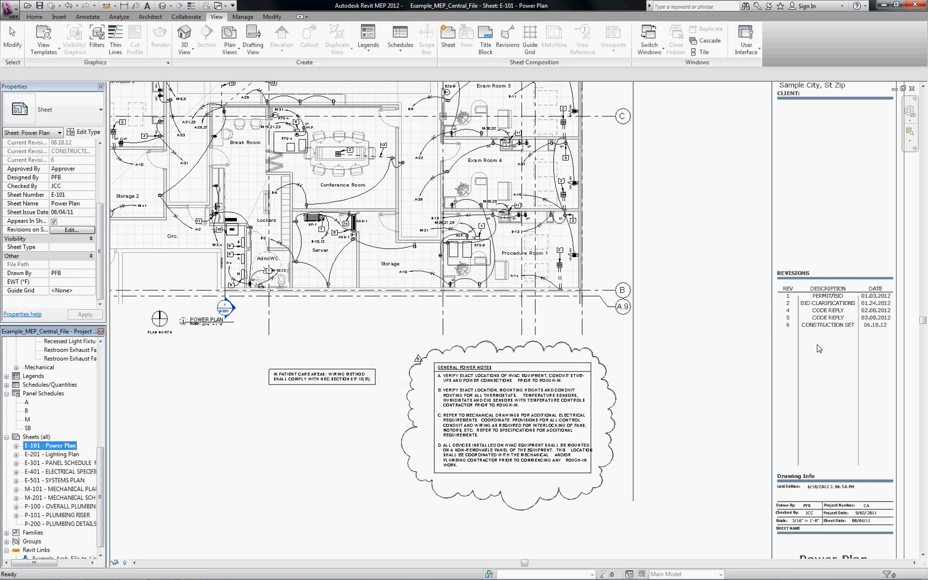
pyautogui.moveTo(880, 356)
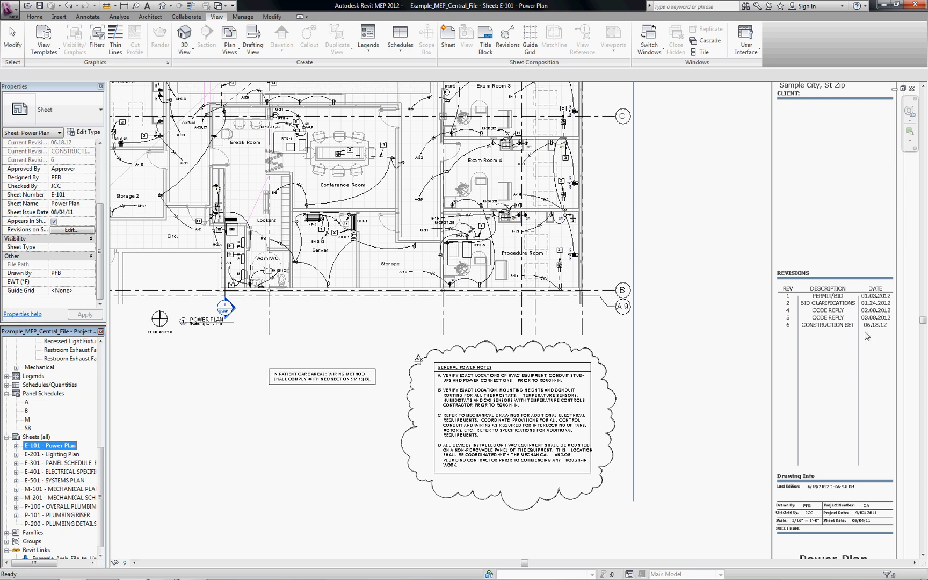
pyautogui.moveTo(507, 34)
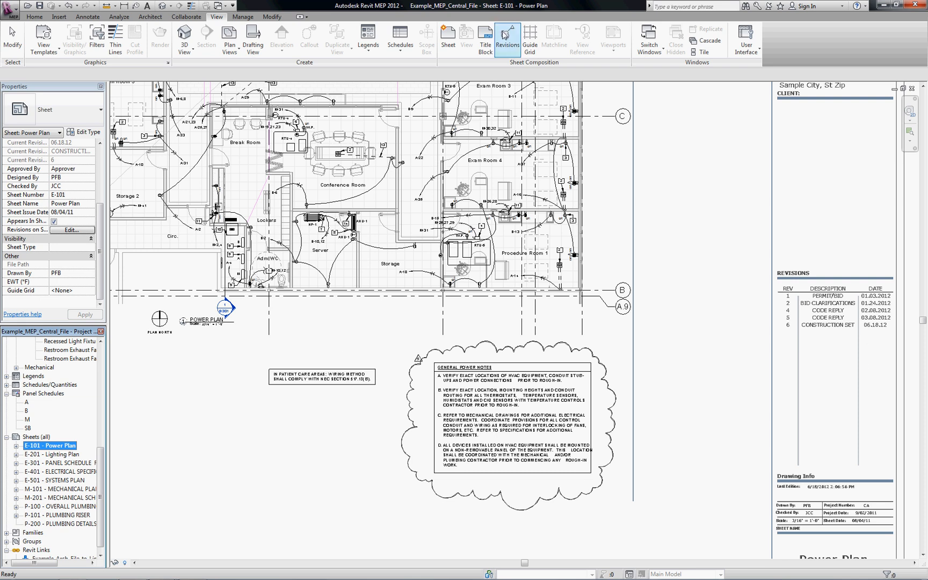
# Change revisions 5 and 6 to Alphabetic numbering so the schedule reads A through F
pyautogui.click(505, 35)
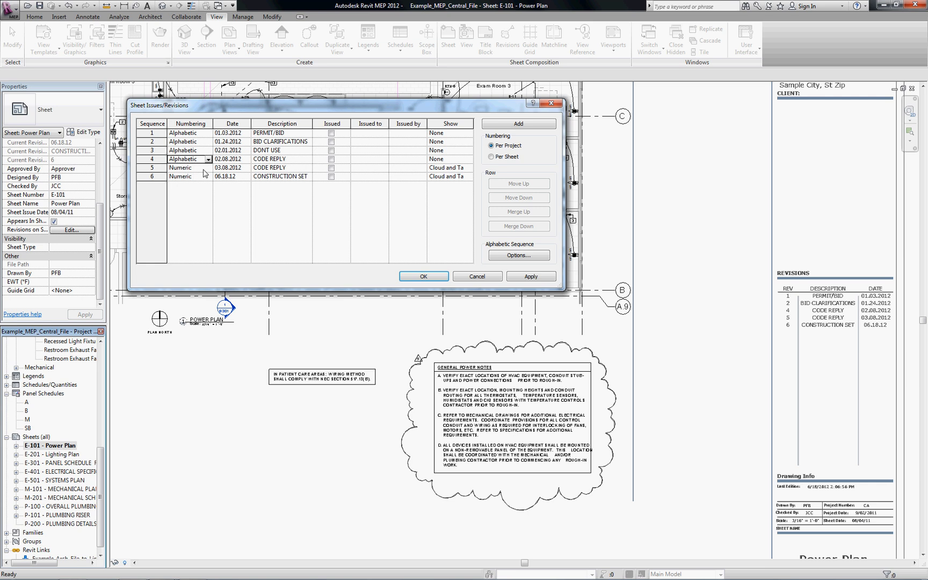
pyautogui.click(189, 176)
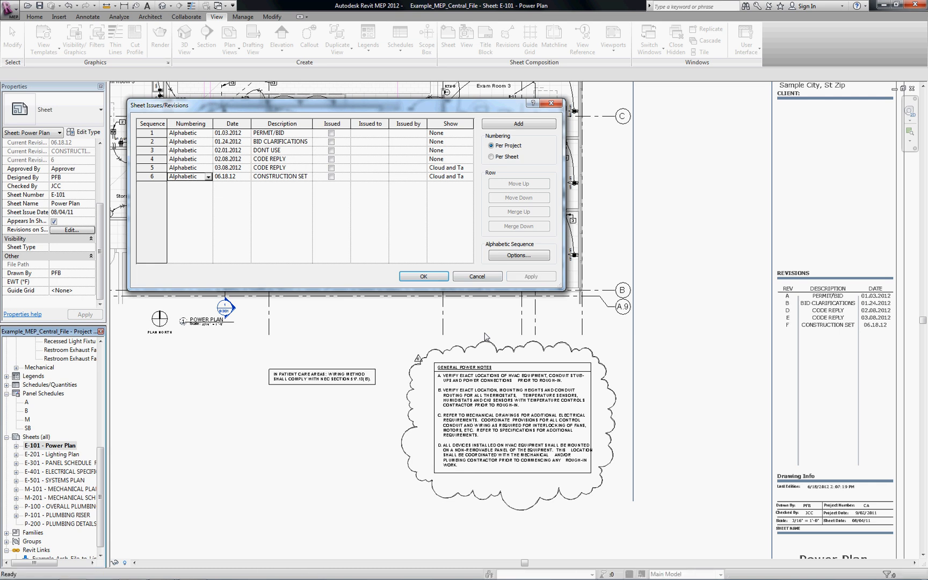
pyautogui.moveTo(253, 405)
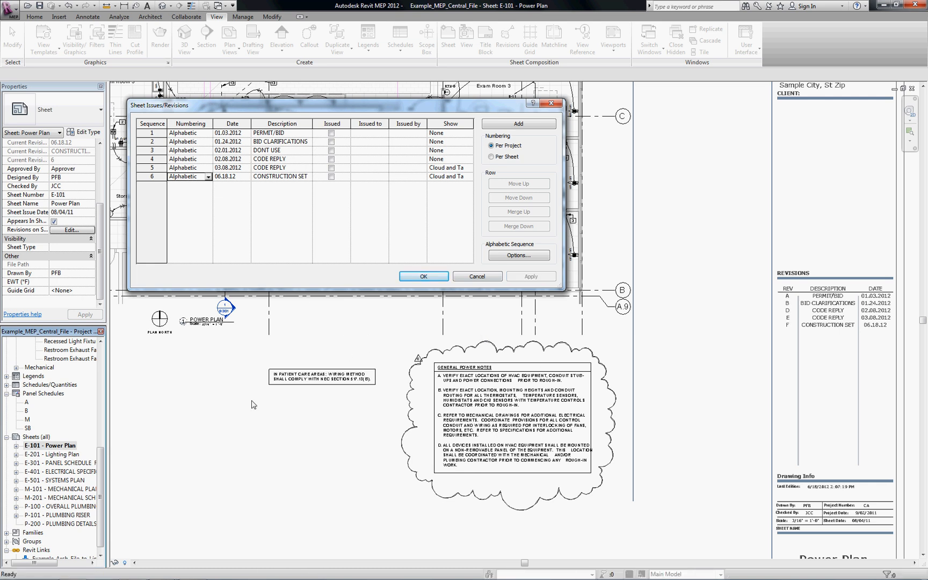
pyautogui.moveTo(791, 294)
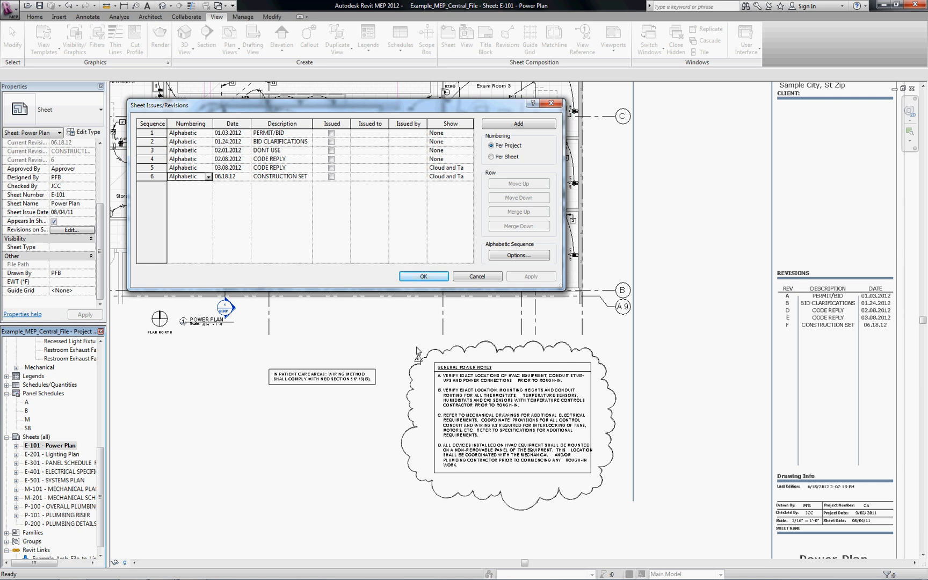
pyautogui.moveTo(215, 183)
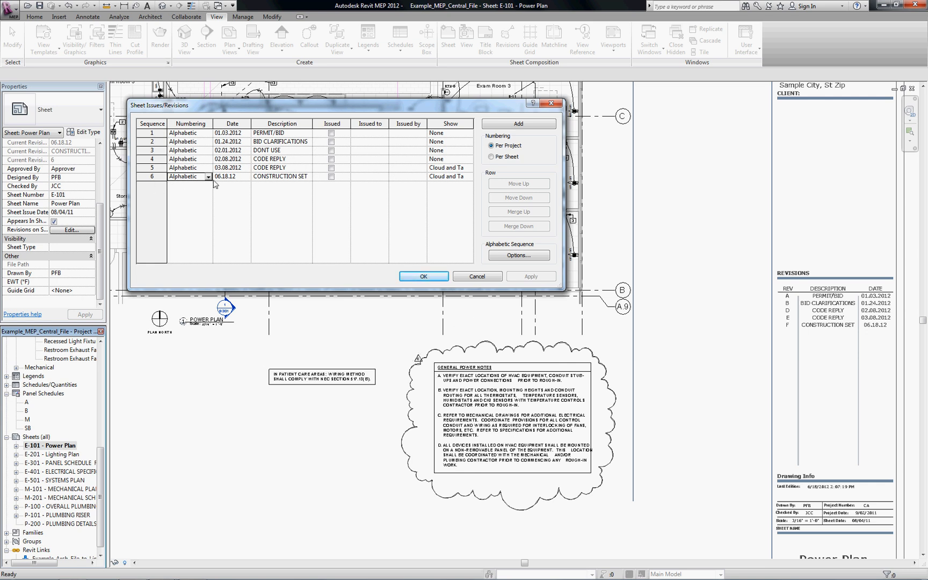
pyautogui.moveTo(440, 225)
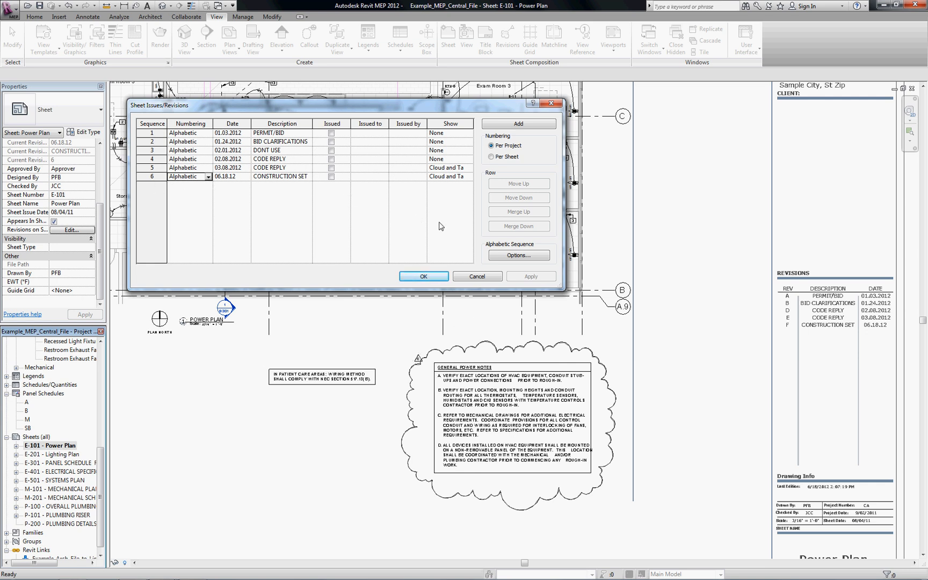
pyautogui.moveTo(501, 257)
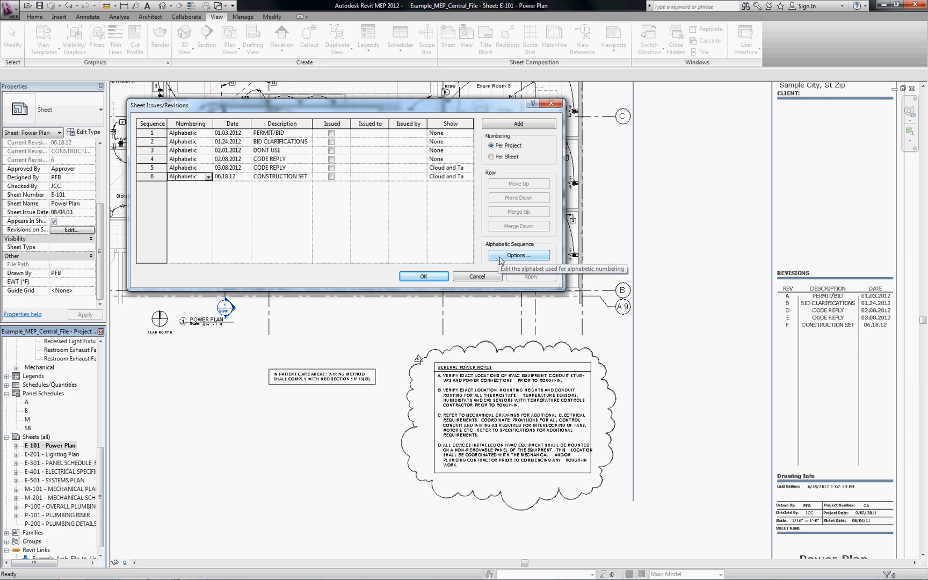
# Enter a custom alphabetic sequence P, B, N, C, R, dismiss the repeated-characters warning and accept the corrected sequence
pyautogui.click(519, 256)
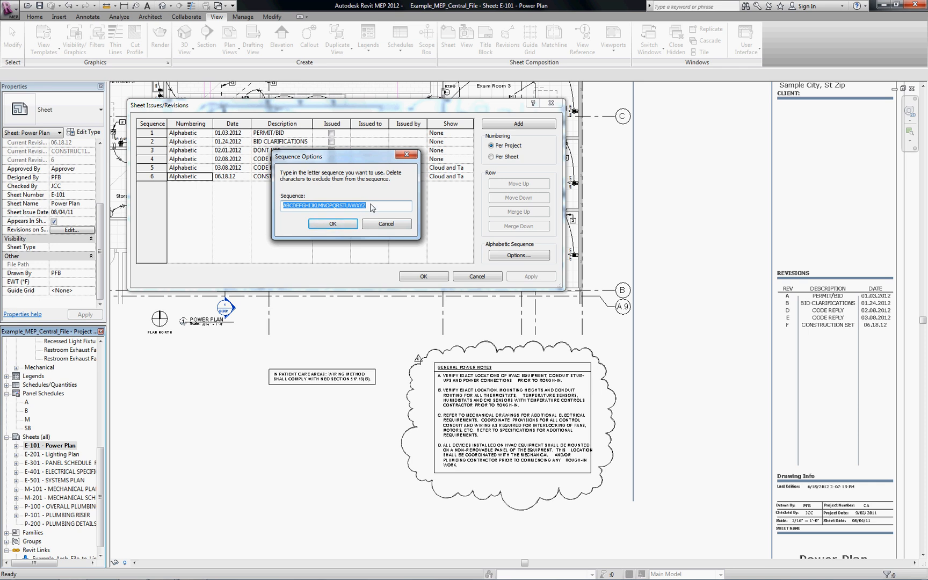
pyautogui.write('P')
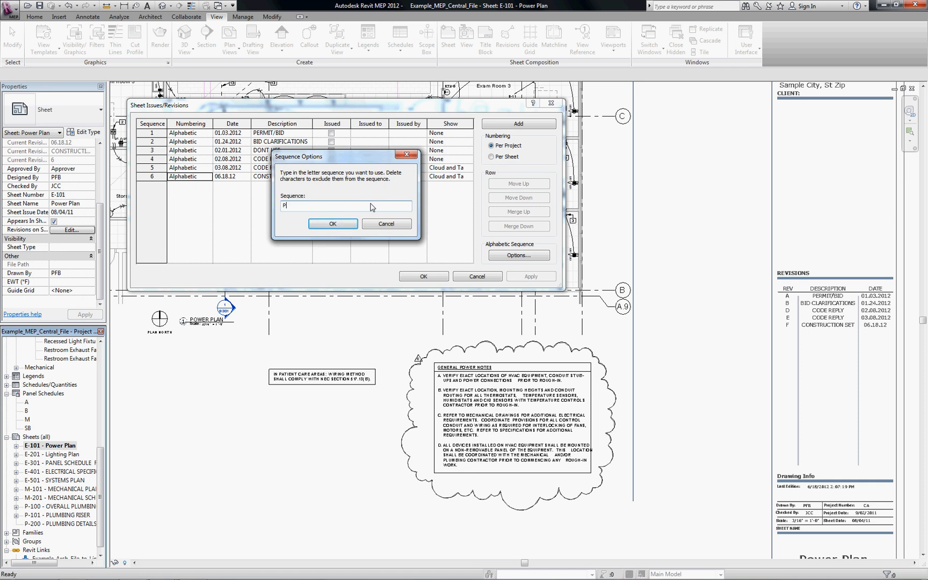
pyautogui.write('B')
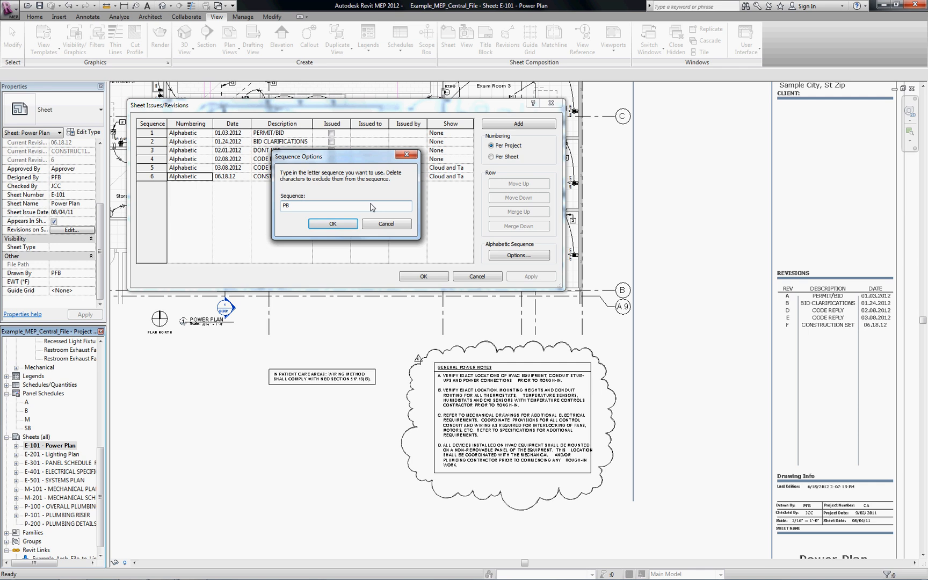
pyautogui.write('N')
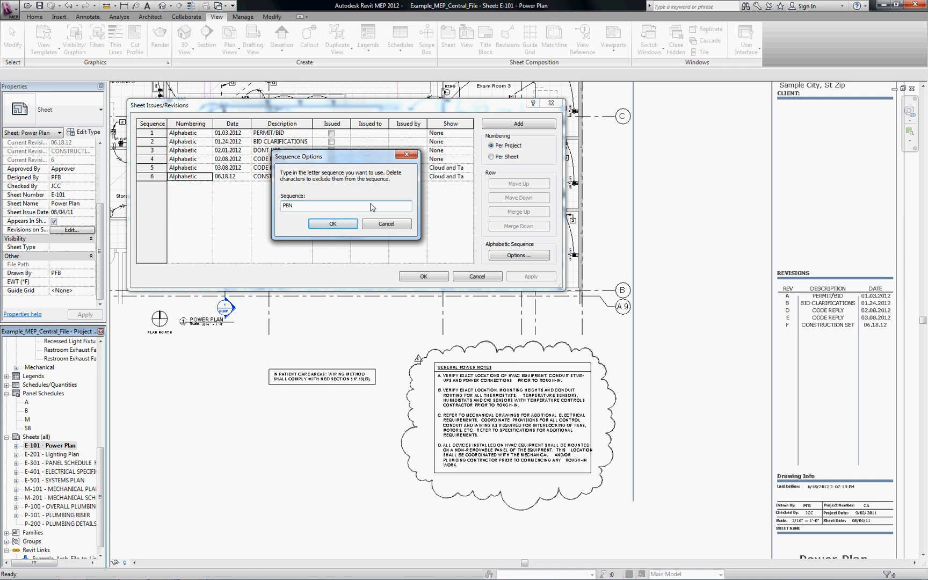
pyautogui.write('C')
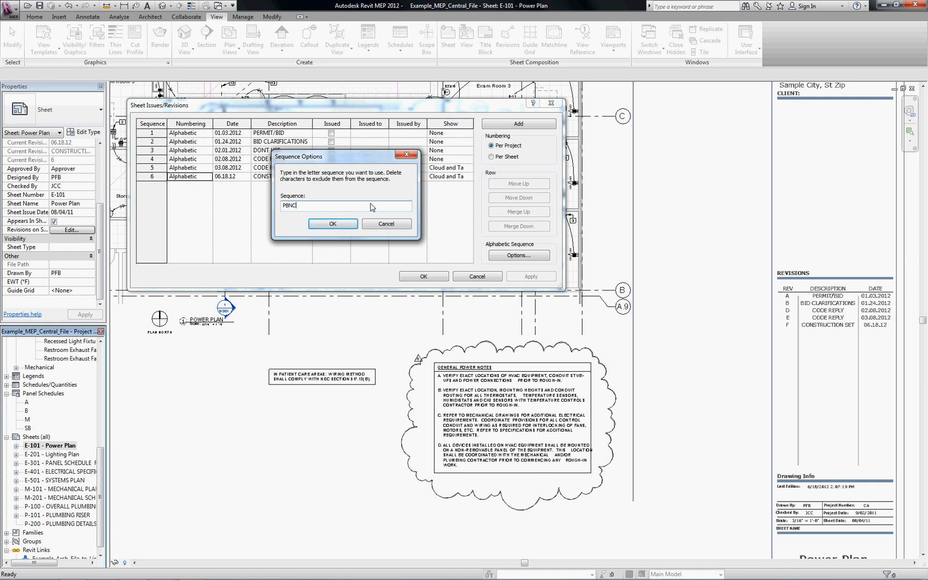
pyautogui.write('RC')
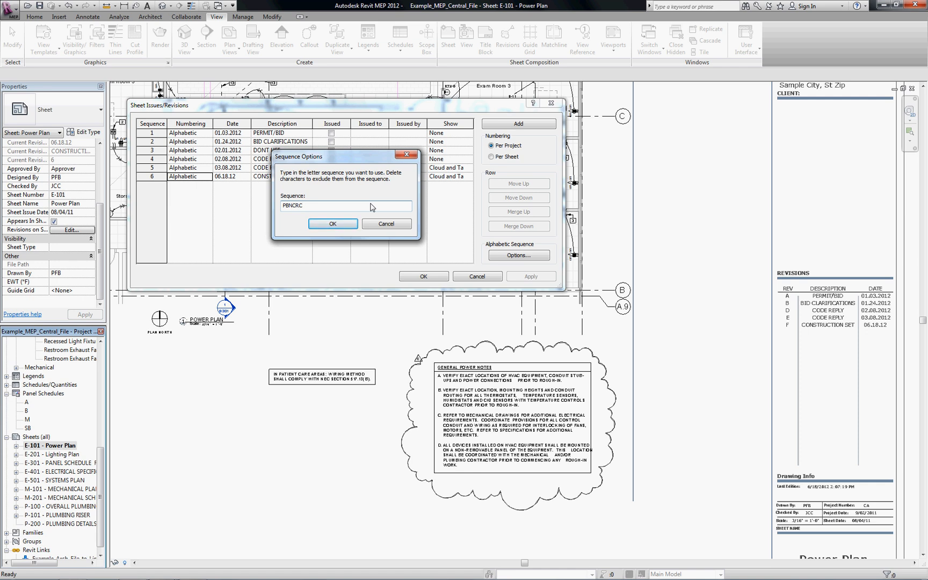
pyautogui.click(333, 223)
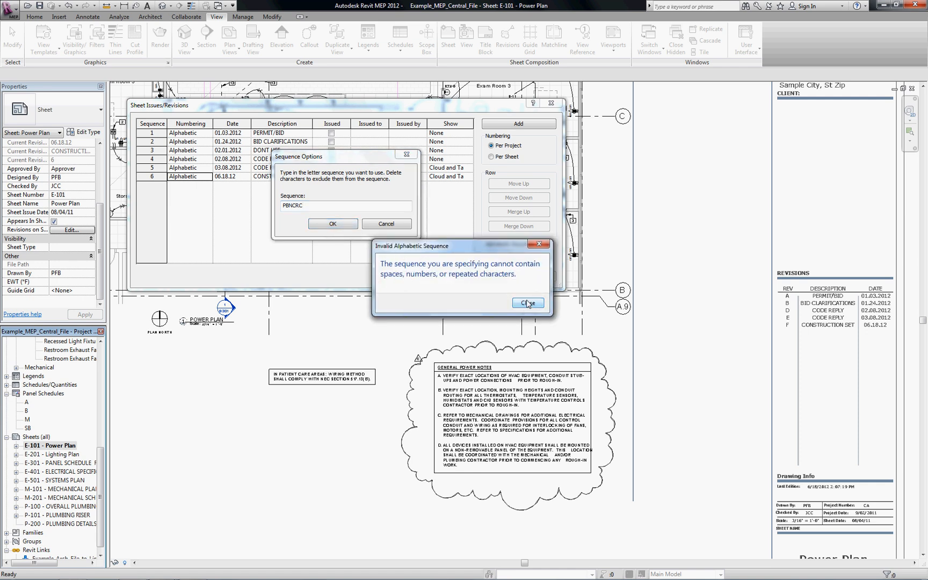
pyautogui.click(527, 303)
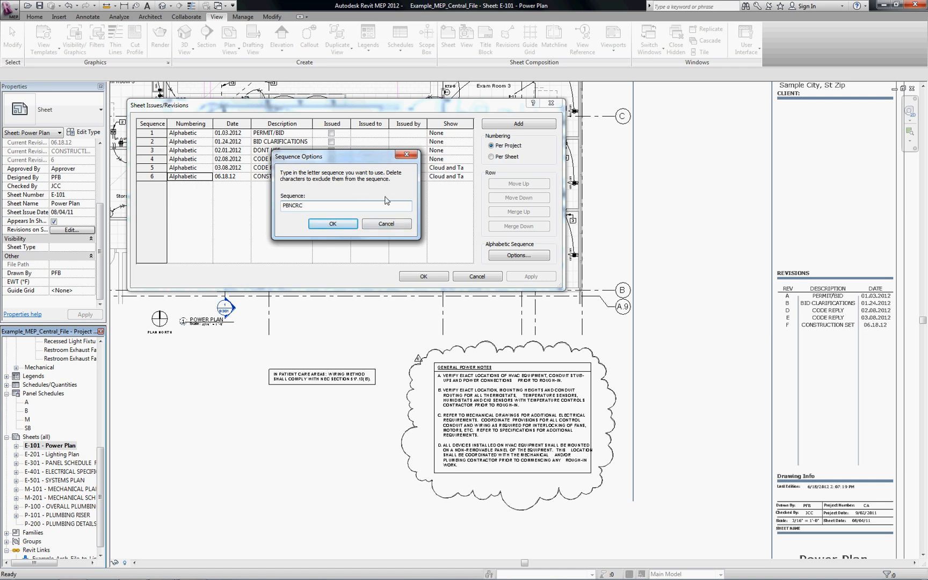
pyautogui.click(332, 224)
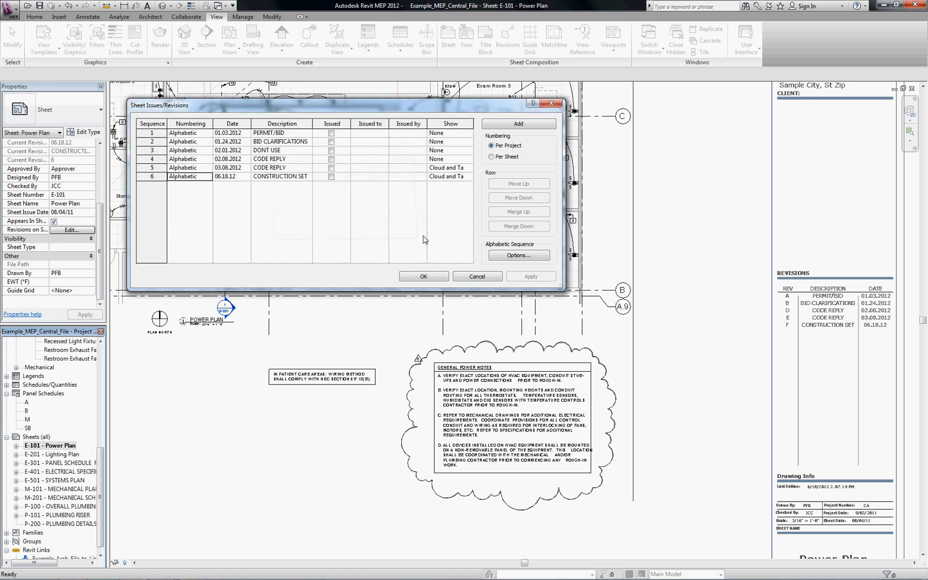
# Apply the custom letter sequence so sheet E-101's schedule reads P, B, C, R, S, and close the settings
pyautogui.click(423, 276)
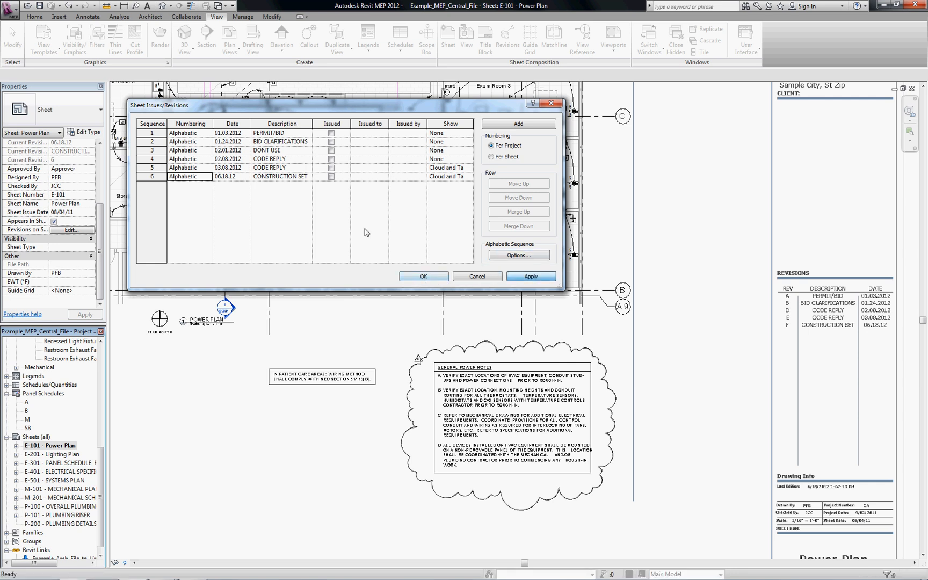
pyautogui.click(530, 276)
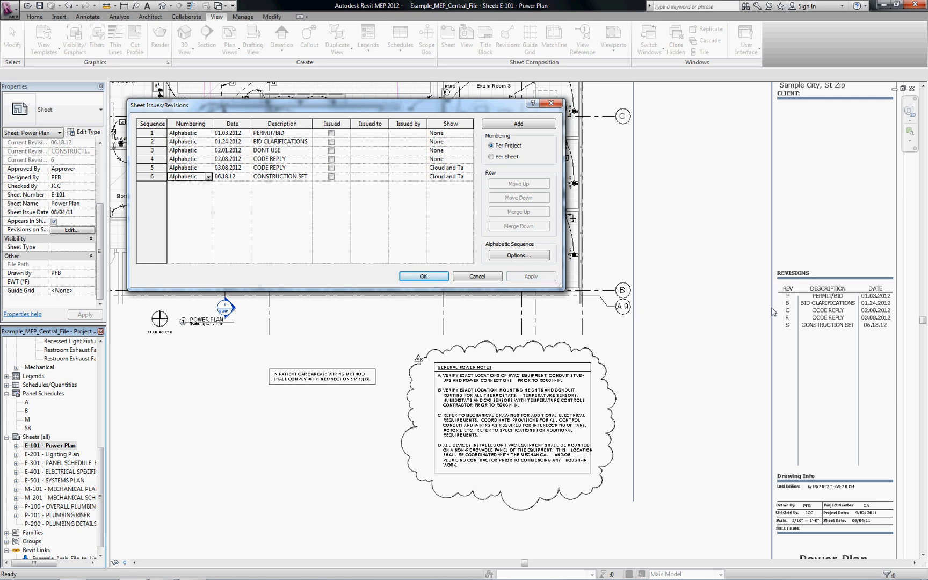
pyautogui.moveTo(746, 332)
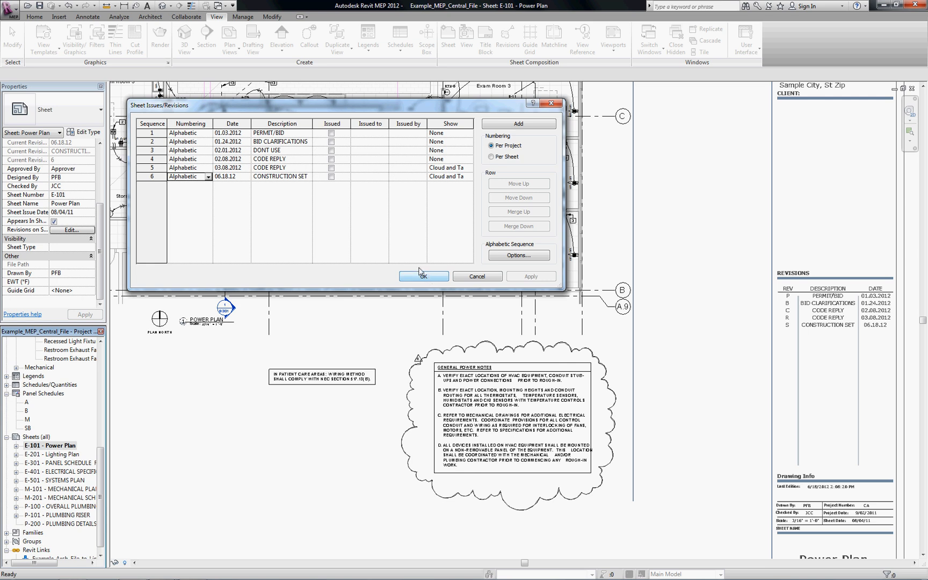
pyautogui.moveTo(384, 225)
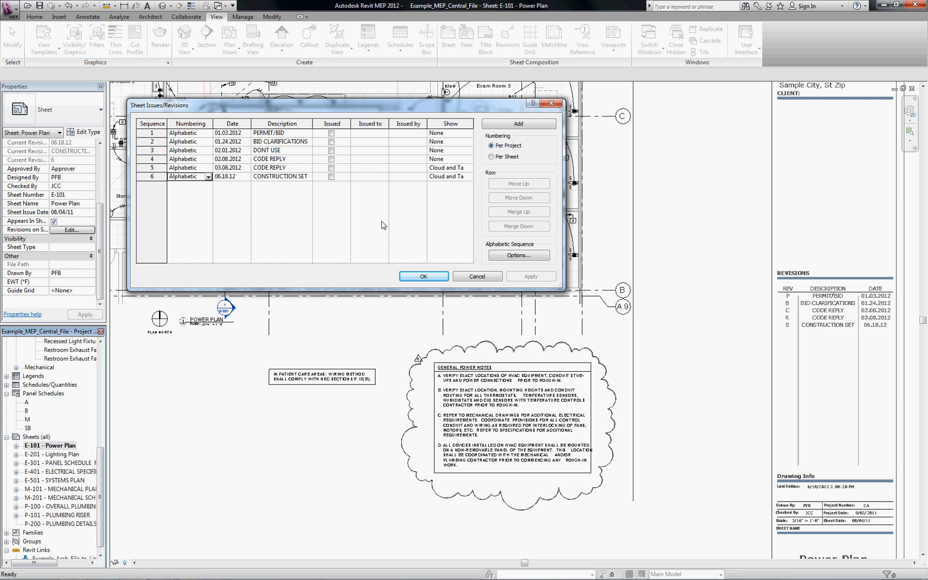
pyautogui.moveTo(374, 211)
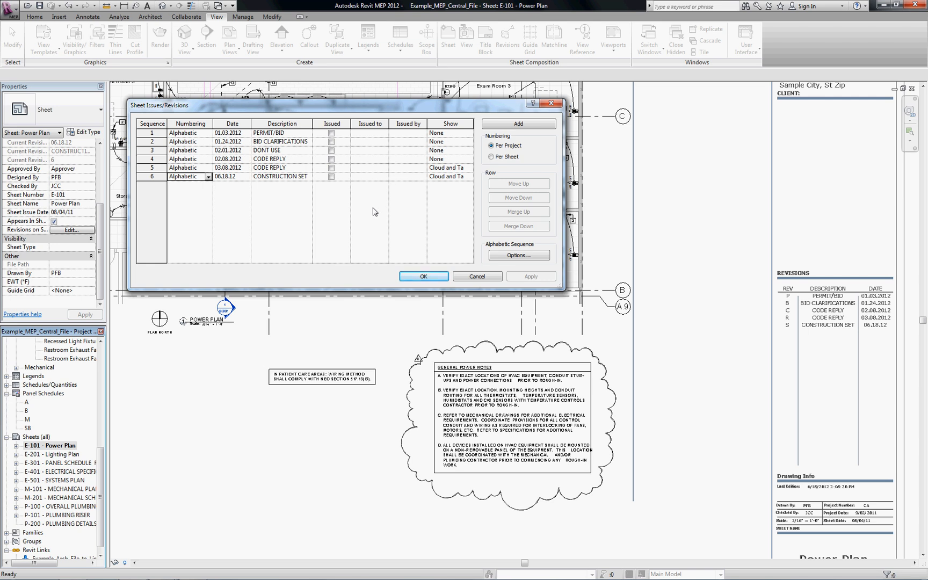
pyautogui.moveTo(384, 219)
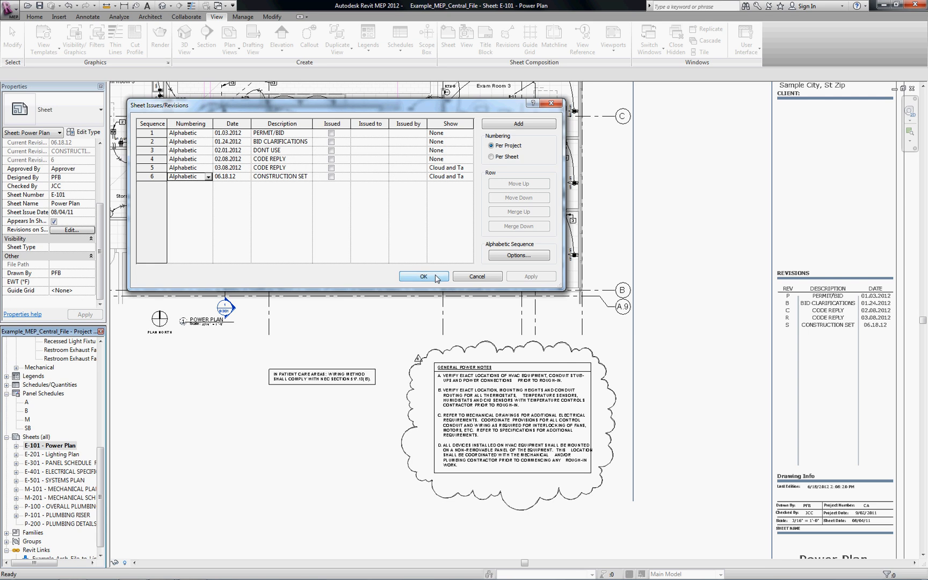
pyautogui.click(423, 276)
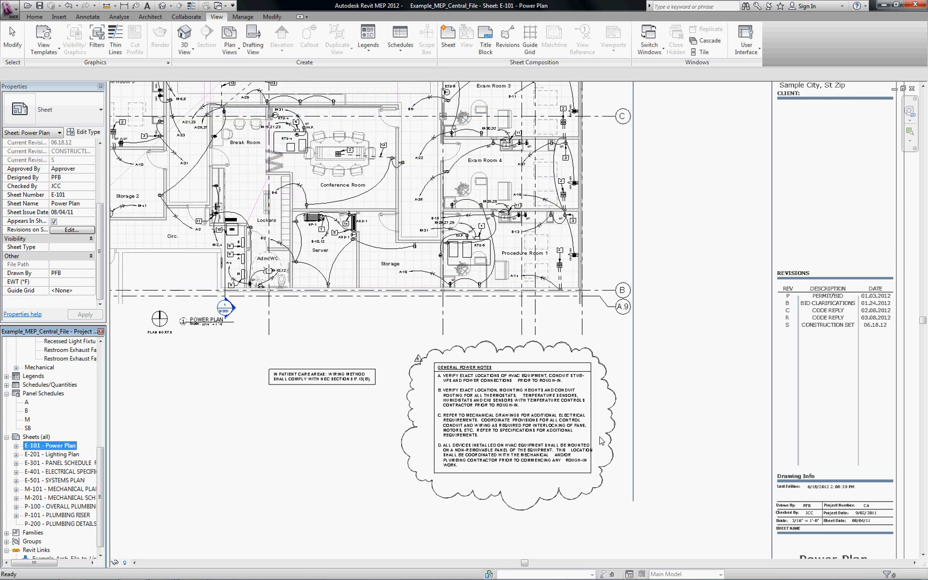
pyautogui.moveTo(190, 410)
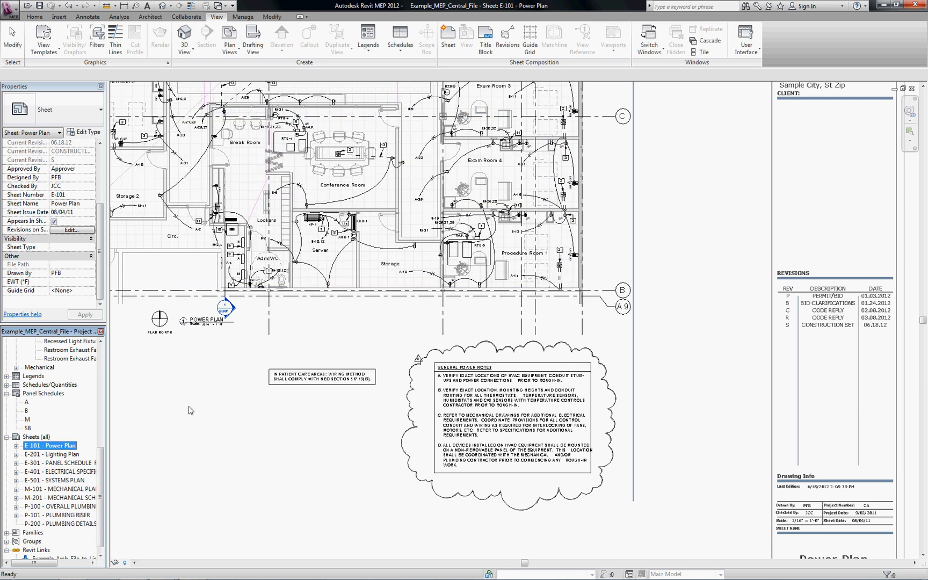